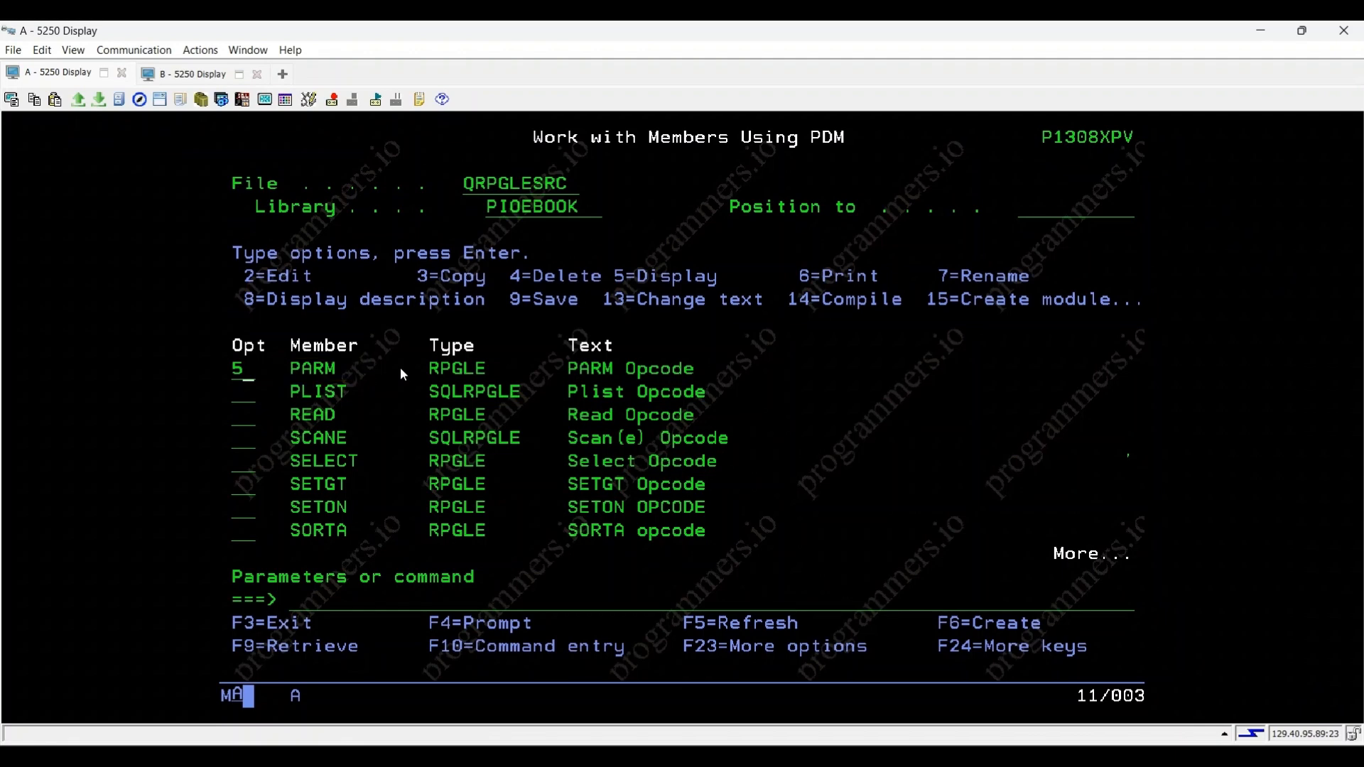
Step: Display the PARM member's RPGLE source (PLIST and EVAL lines) read-only in SEU
{"action": "key", "text": "Enter"}
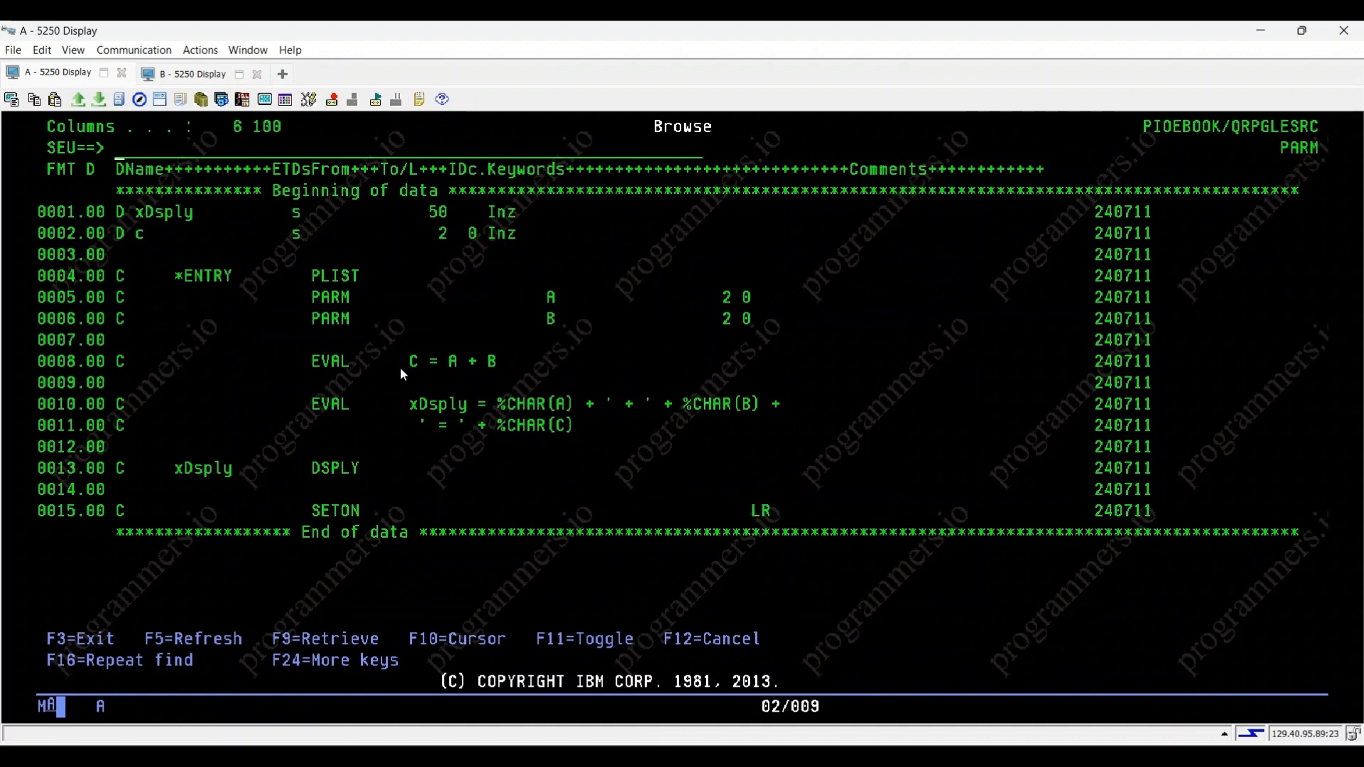
{"action": "mouse_move", "coordinate": [152, 261]}
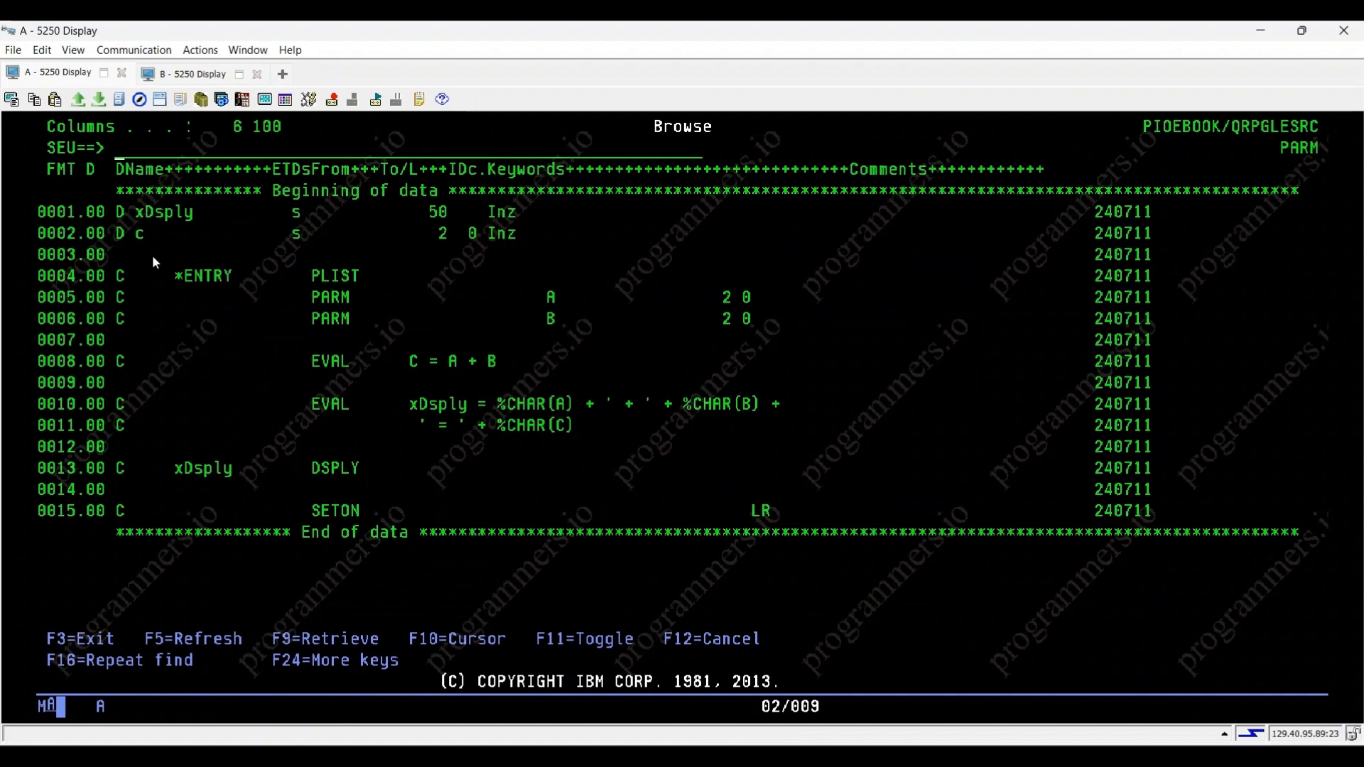
{"action": "mouse_move", "coordinate": [150, 234]}
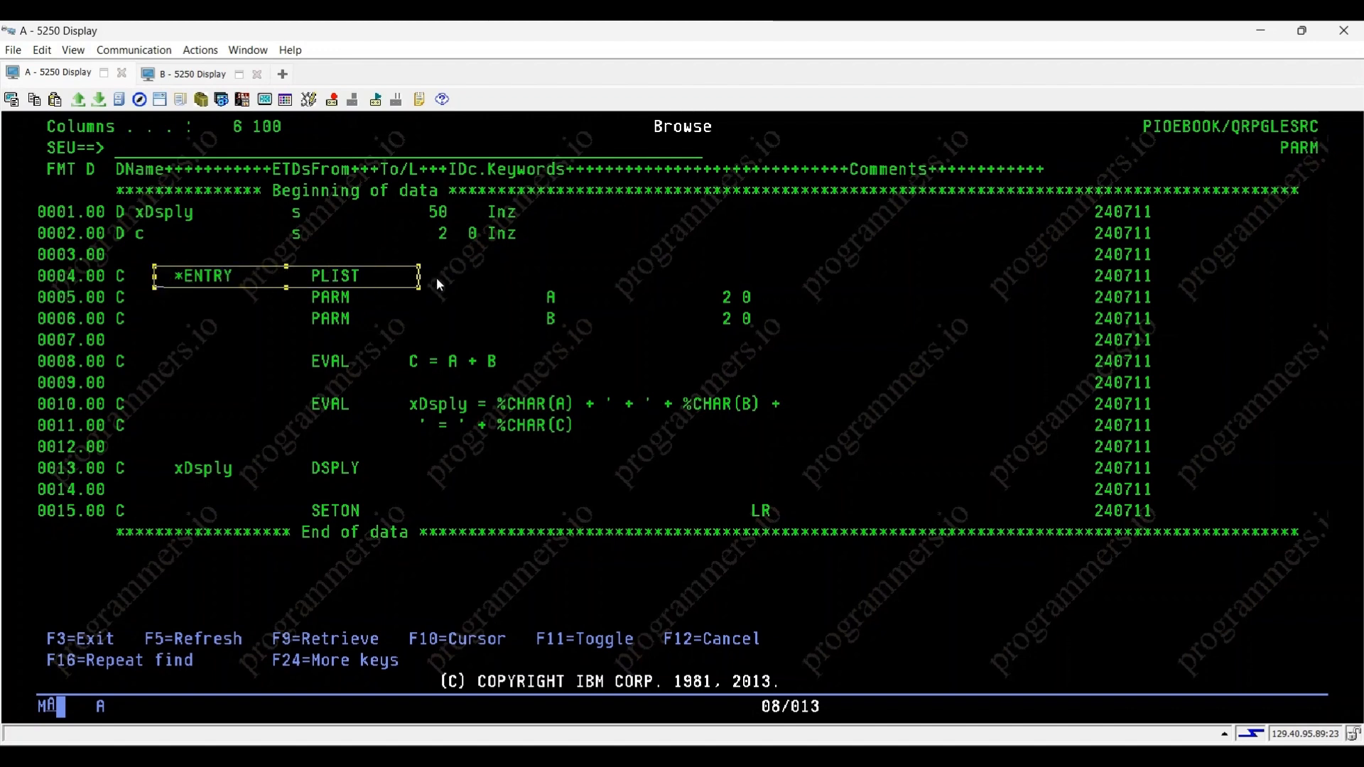
{"action": "left_click_drag", "start_coordinate": [418, 276], "coordinate": [684, 308]}
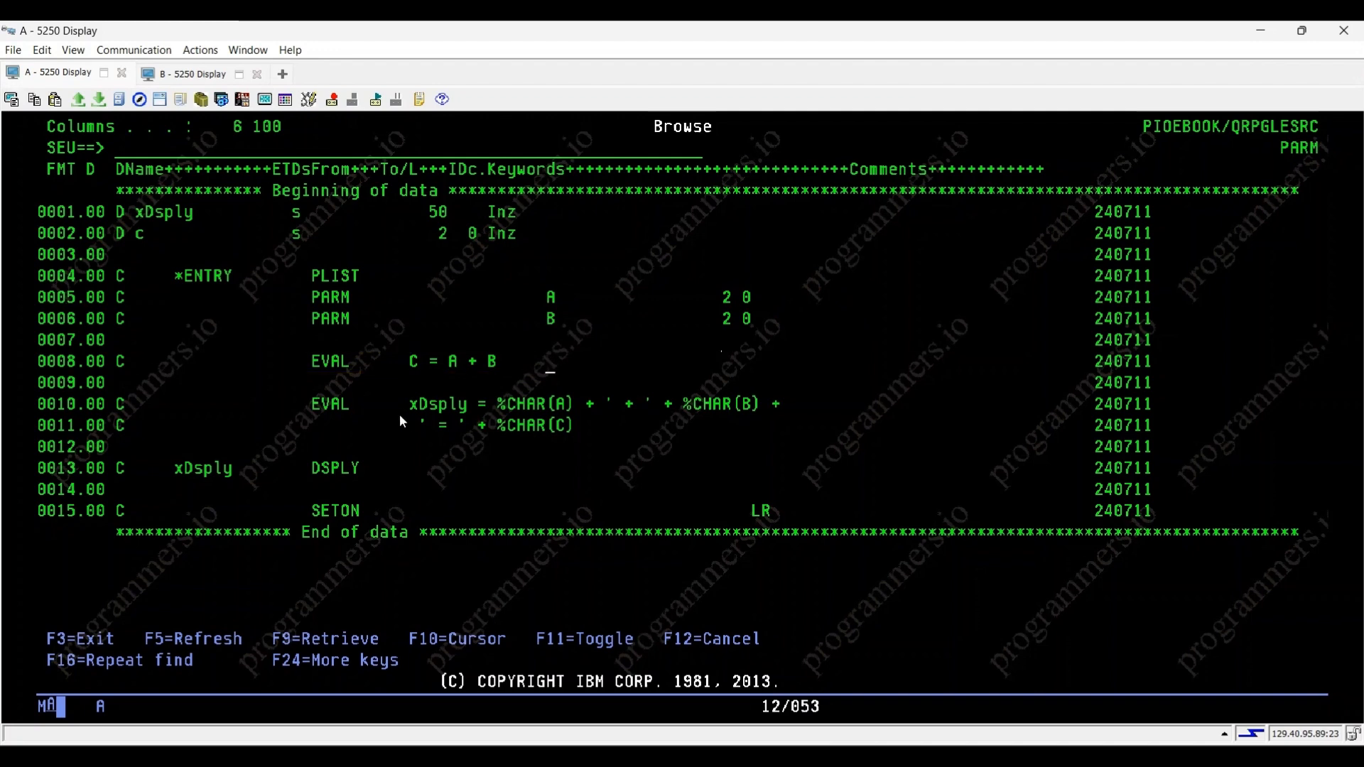
{"action": "left_click_drag", "start_coordinate": [392, 404], "coordinate": [790, 435]}
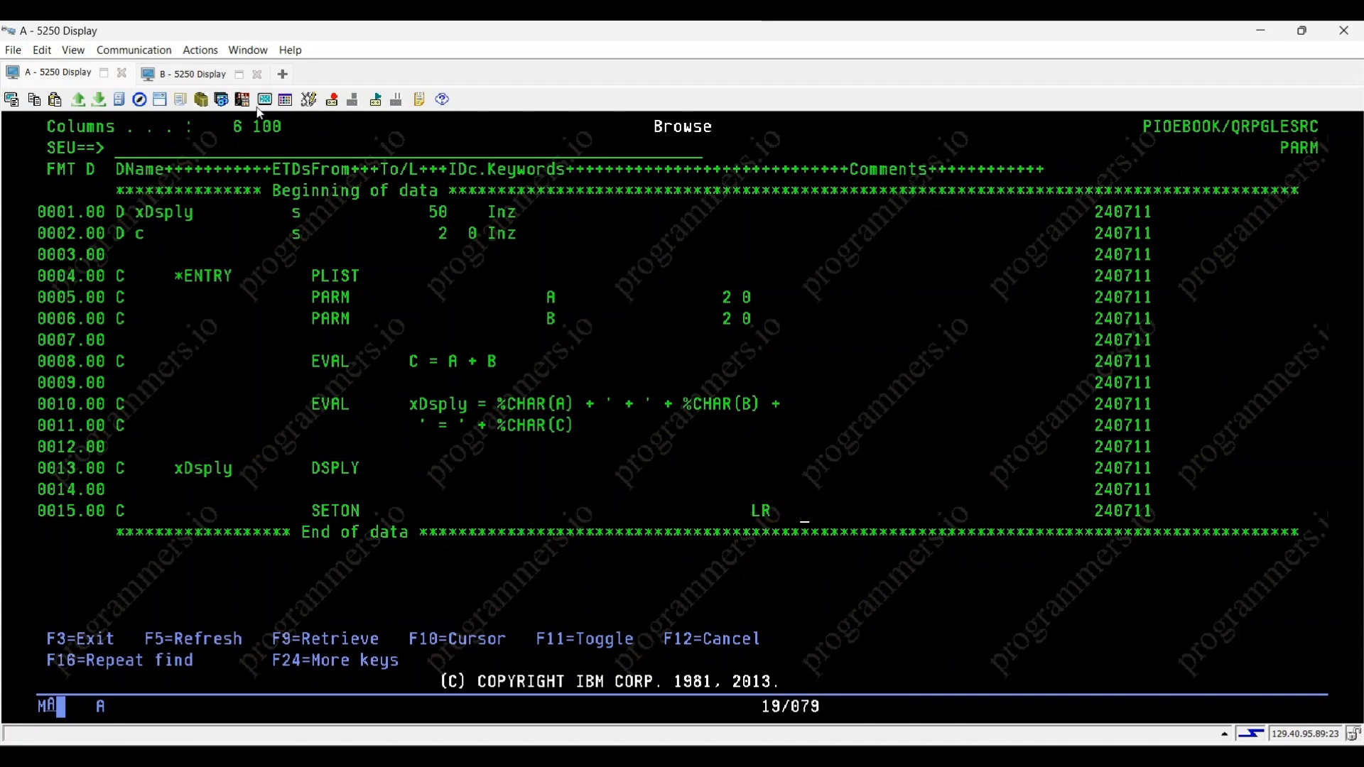
Step: Run CALL PGM(PIOEBOOK/PARM) with parms 22 and 11 in session B, getting '22 + 11 = 33', then return to session A
{"action": "left_click", "coordinate": [187, 73]}
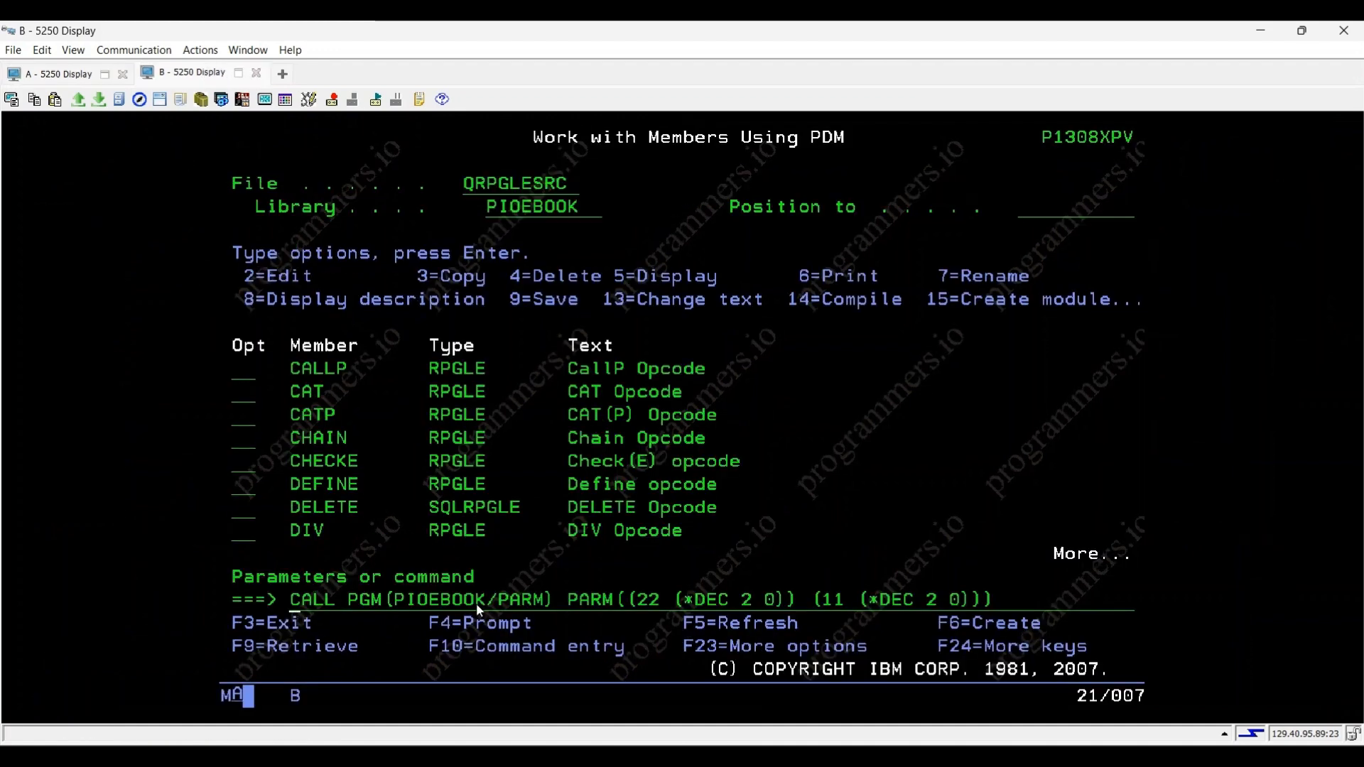
{"action": "key", "text": "enter"}
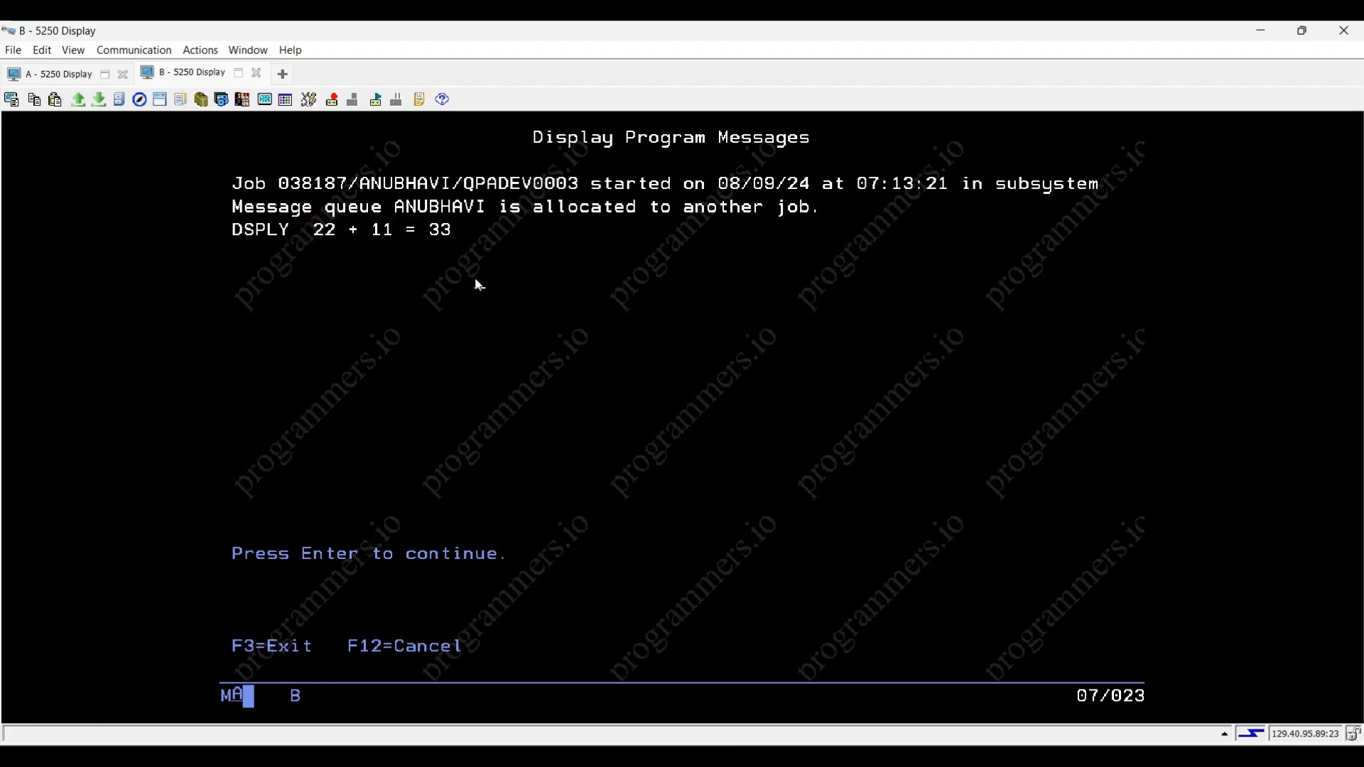
{"action": "left_click", "coordinate": [57, 72]}
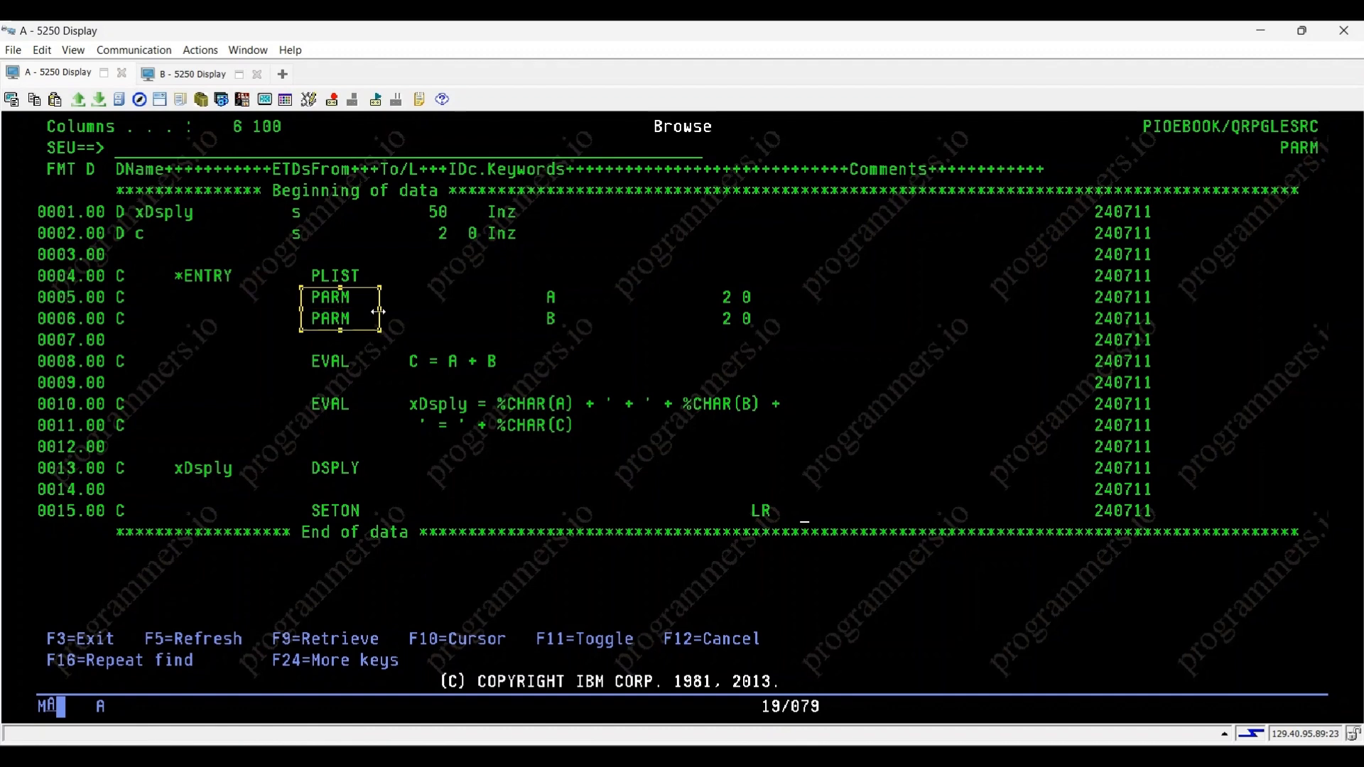
{"action": "mouse_move", "coordinate": [425, 327]}
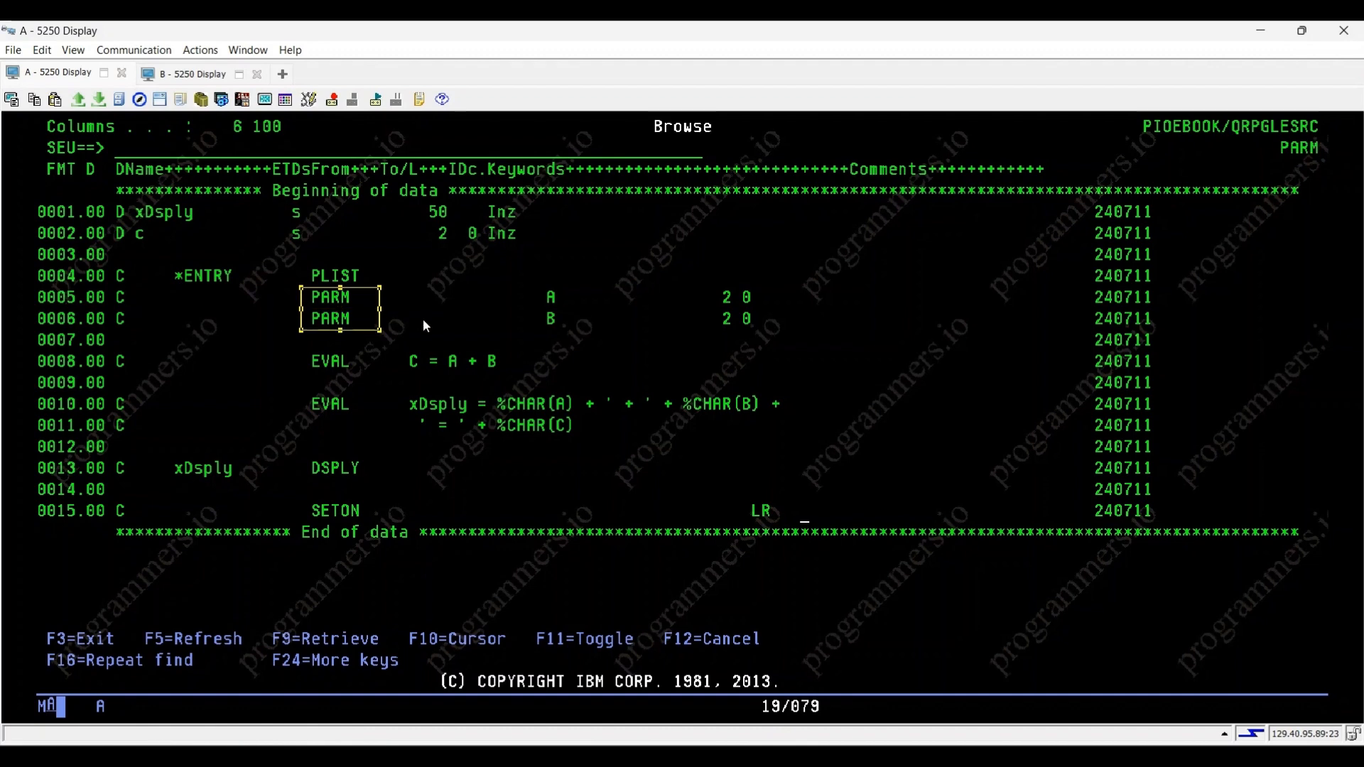